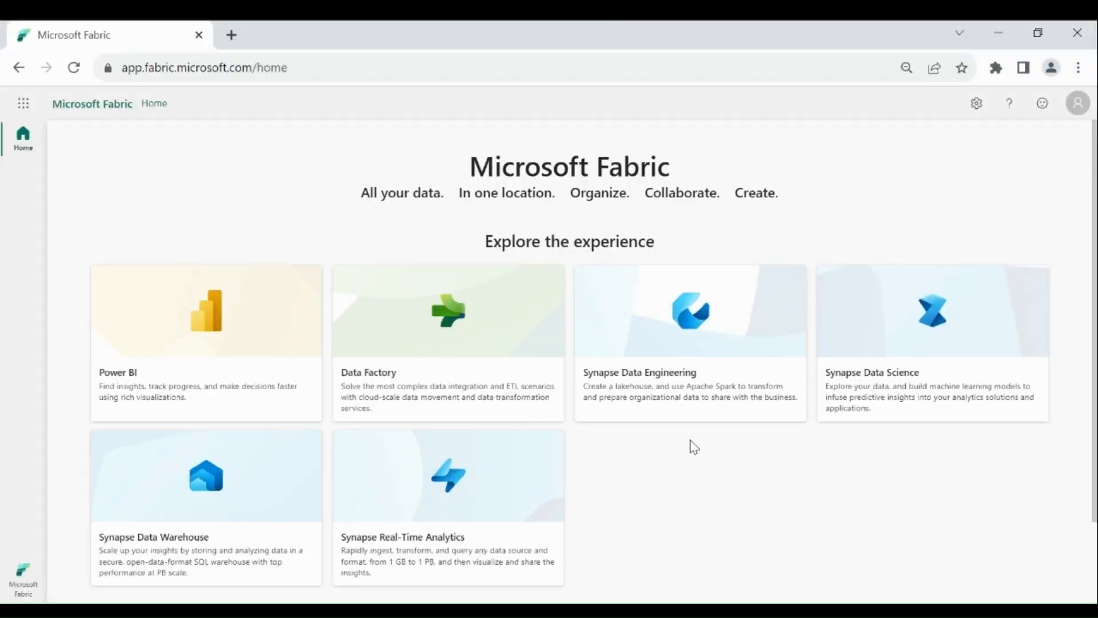
{"action": "mouse_move", "coordinate": [30, 583]}
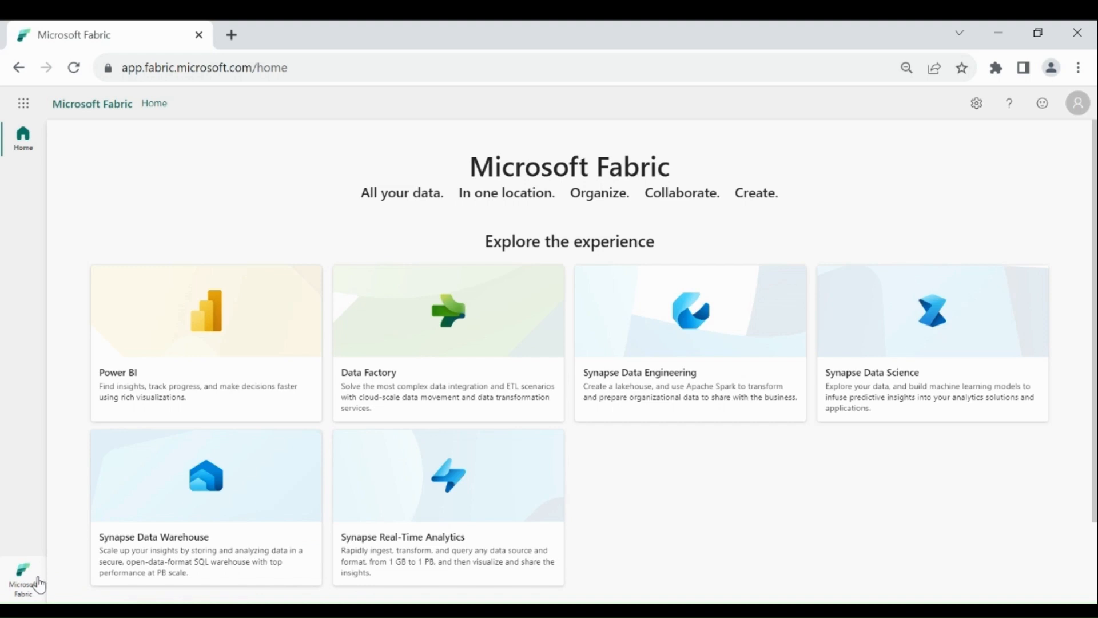
Switch to the Data Warehouse experience and show the list of workspaces
{"action": "left_click", "coordinate": [23, 575]}
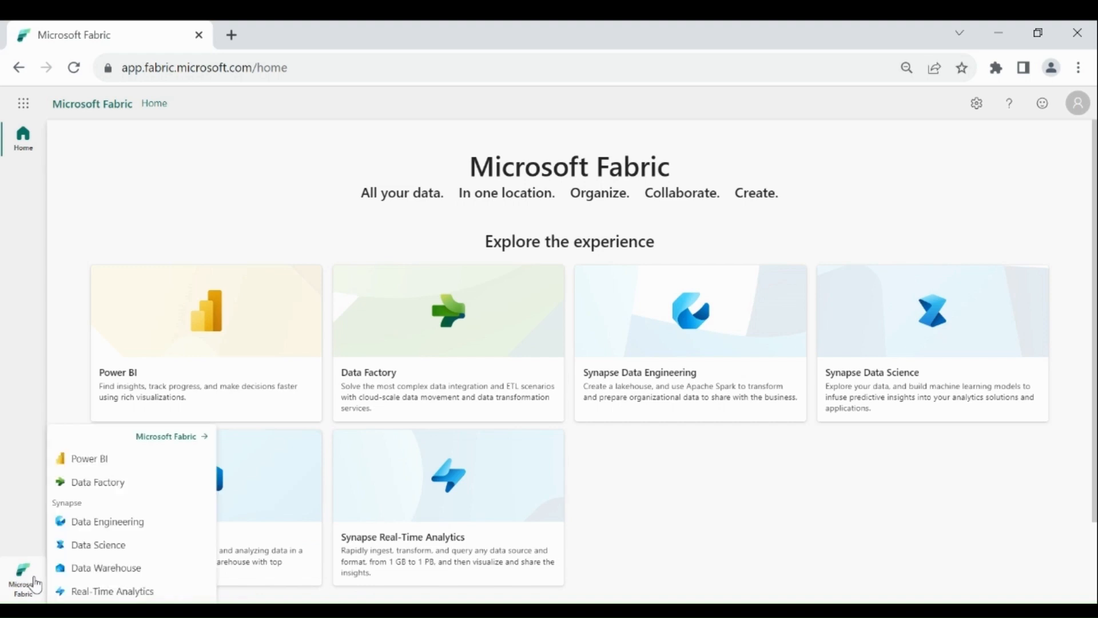
{"action": "left_click", "coordinate": [105, 567]}
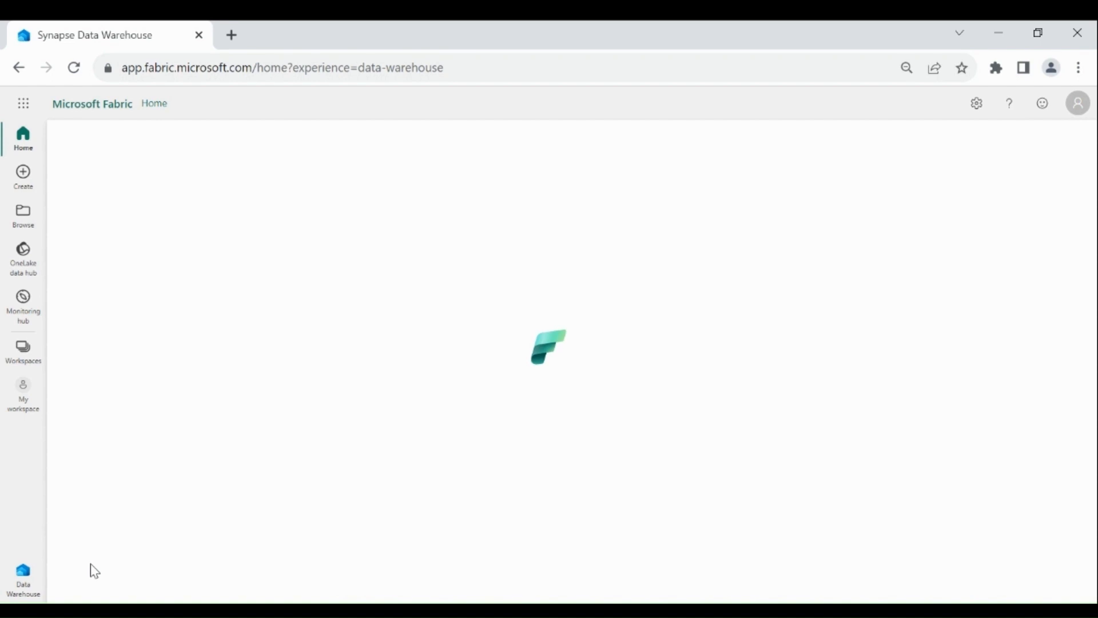
{"action": "left_click", "coordinate": [23, 349]}
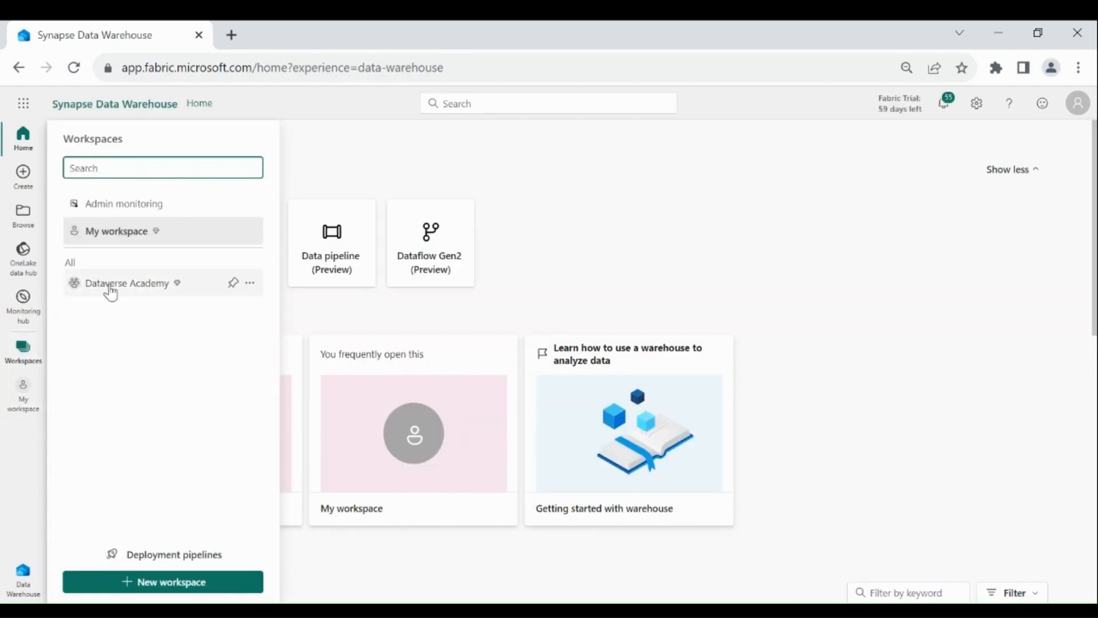
Create a new data pipeline named pl_teams_activity in the Dataverse Academy workspace
{"action": "left_click", "coordinate": [127, 283]}
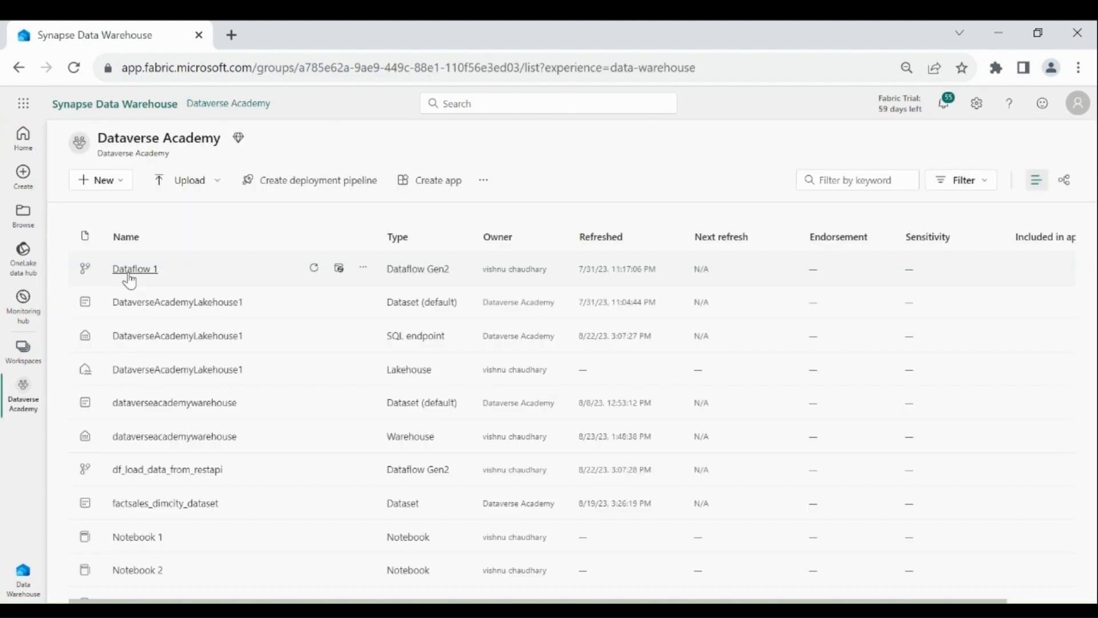
{"action": "left_click", "coordinate": [101, 180]}
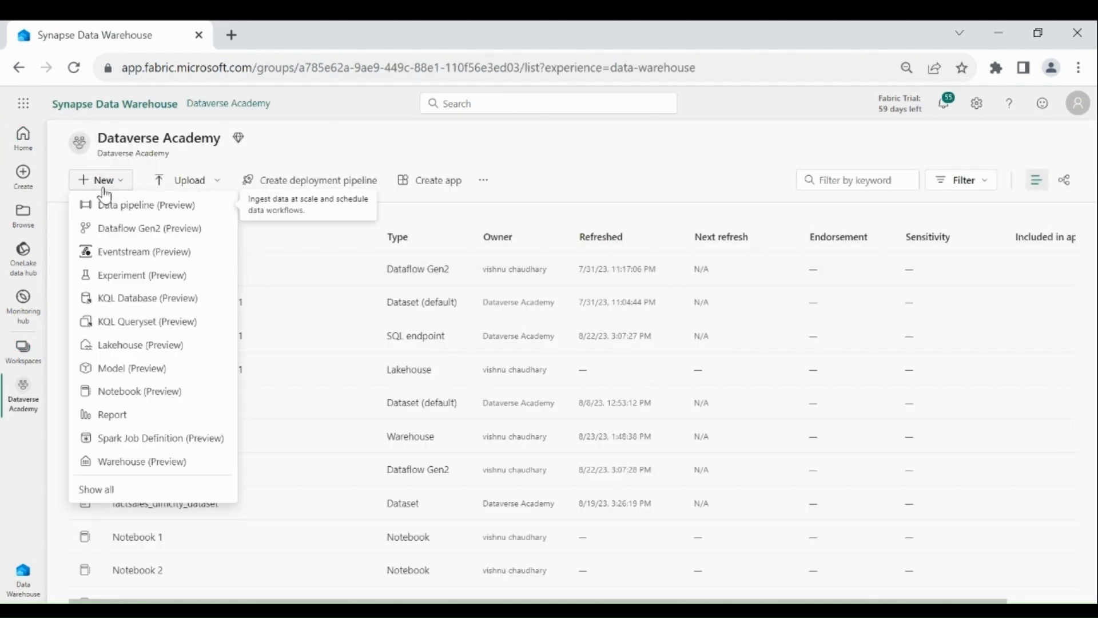
{"action": "mouse_move", "coordinate": [119, 210]}
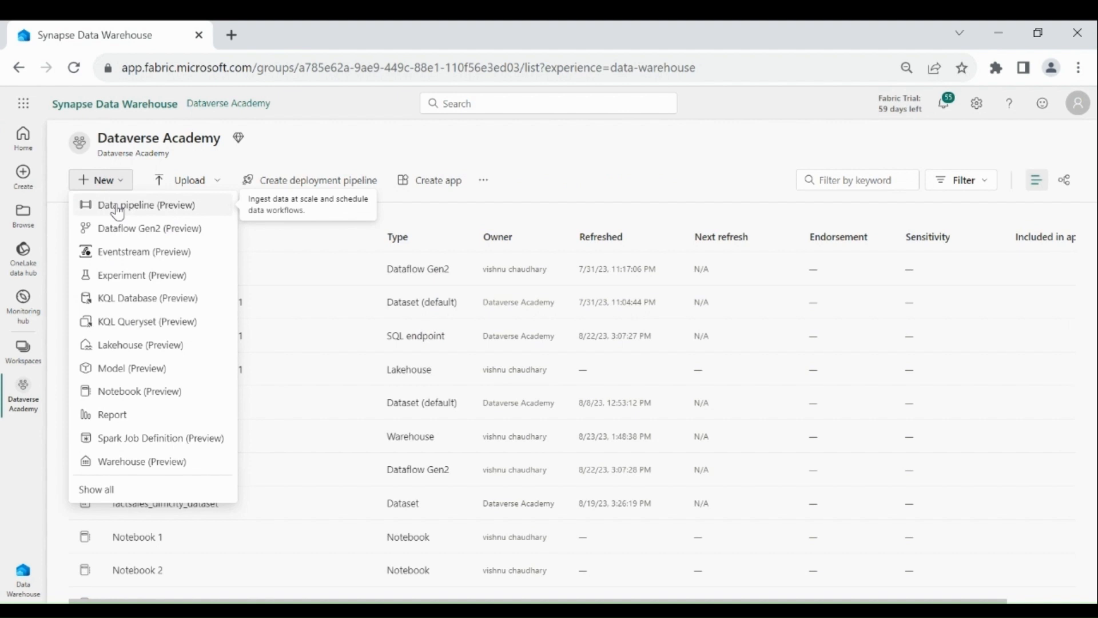
{"action": "left_click", "coordinate": [147, 205]}
{"action": "type", "text": "pl_teams_activity"}
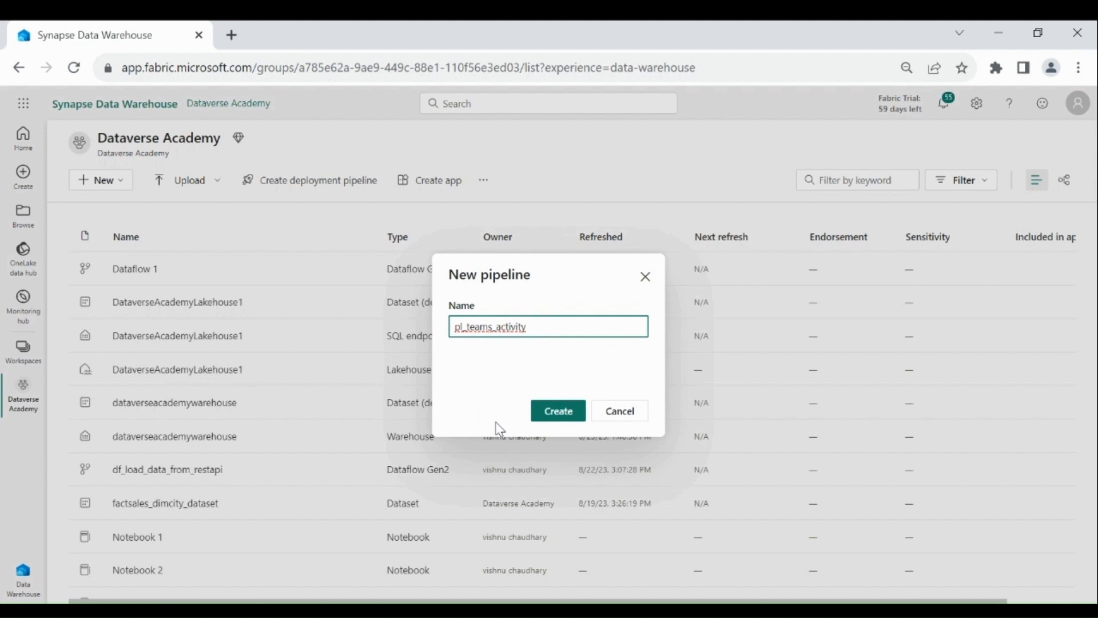
{"action": "left_click", "coordinate": [558, 411]}
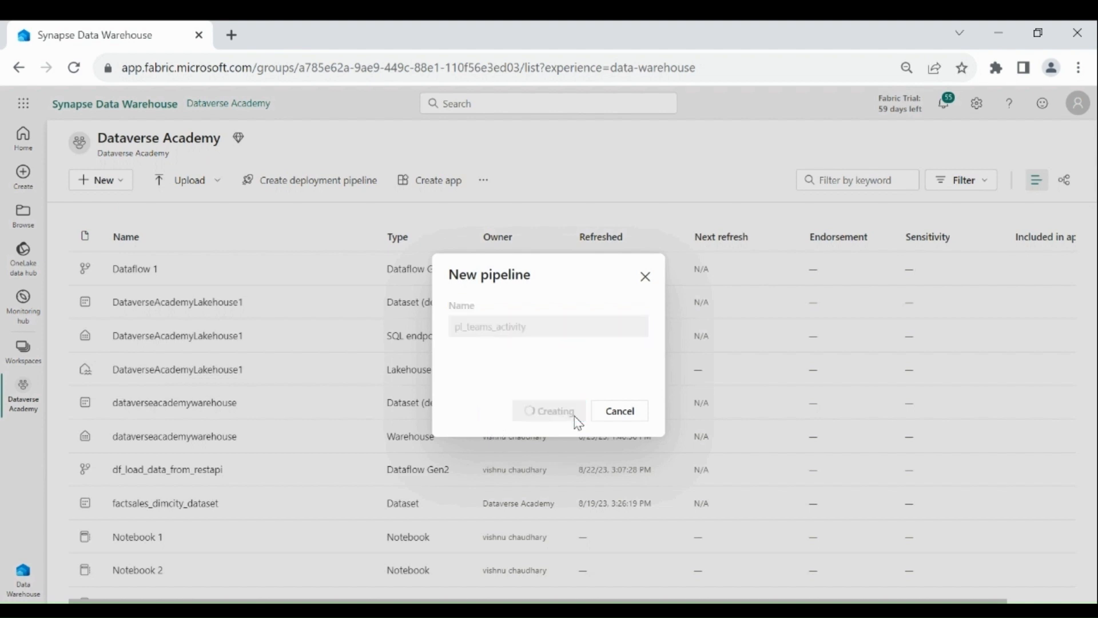
{"action": "left_click", "coordinate": [549, 410]}
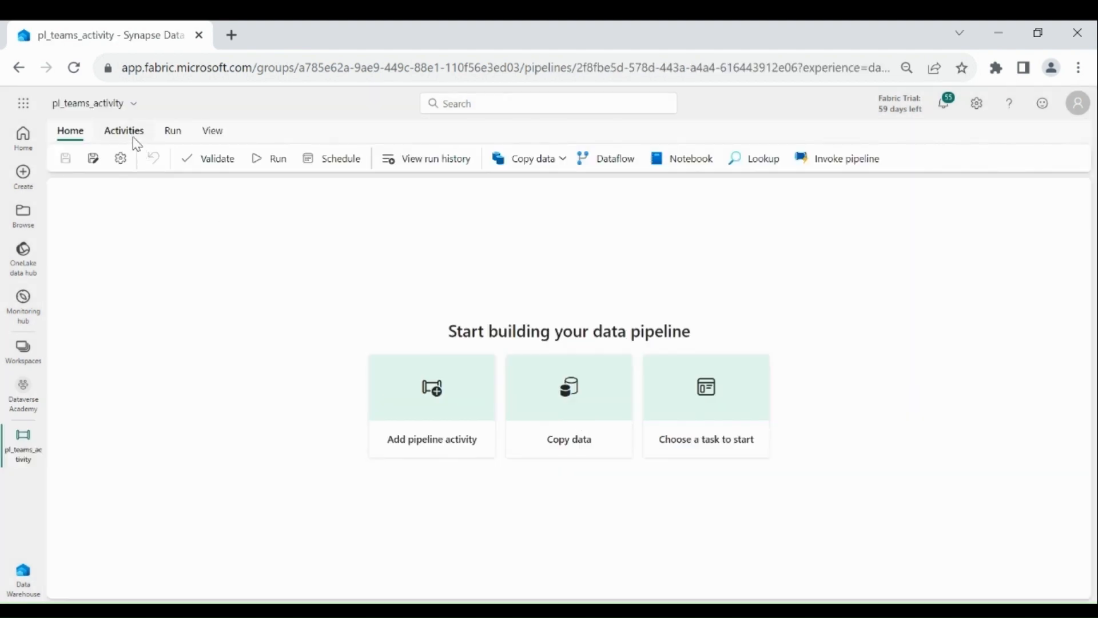
Show the activities catalogue for the empty pl_teams_activity pipeline
{"action": "left_click", "coordinate": [123, 130]}
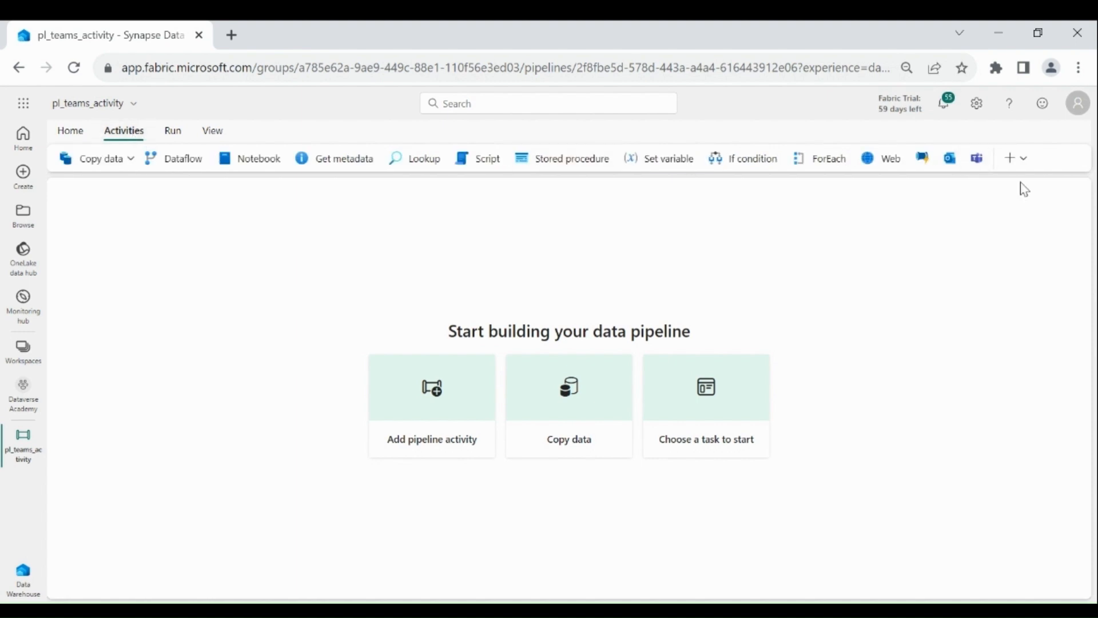
{"action": "mouse_move", "coordinate": [976, 158]}
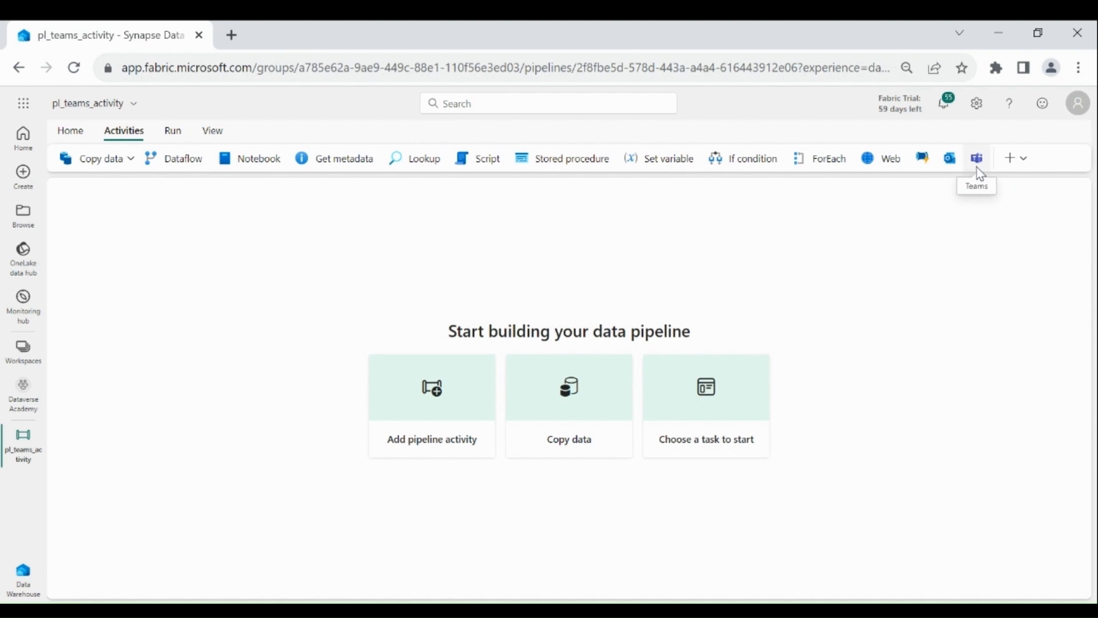
{"action": "left_click", "coordinate": [976, 158]}
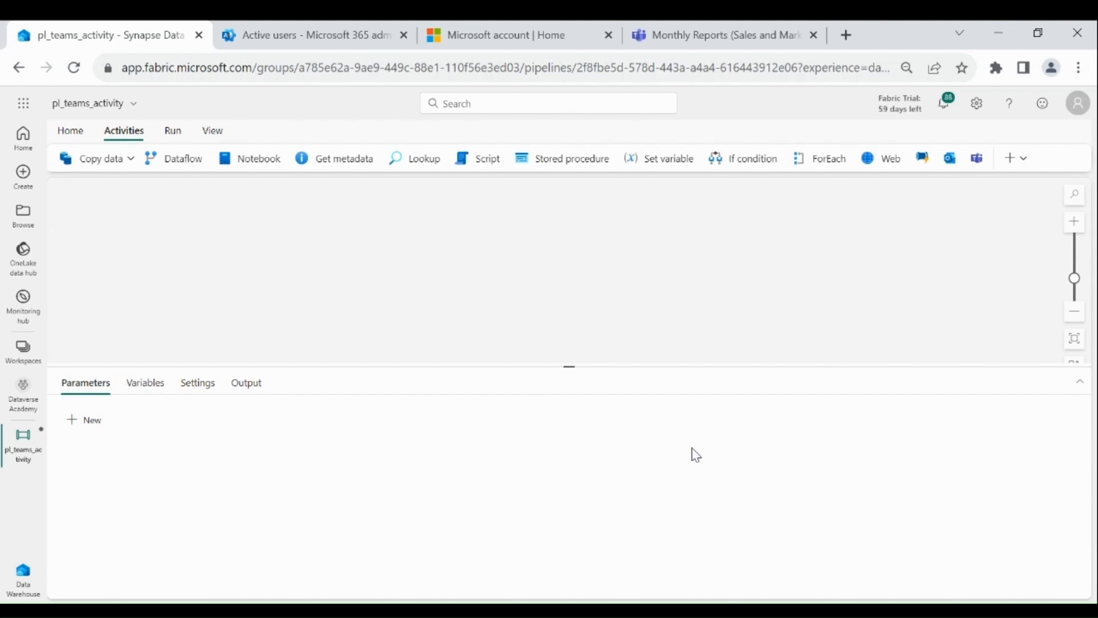
{"action": "mouse_move", "coordinate": [528, 281]}
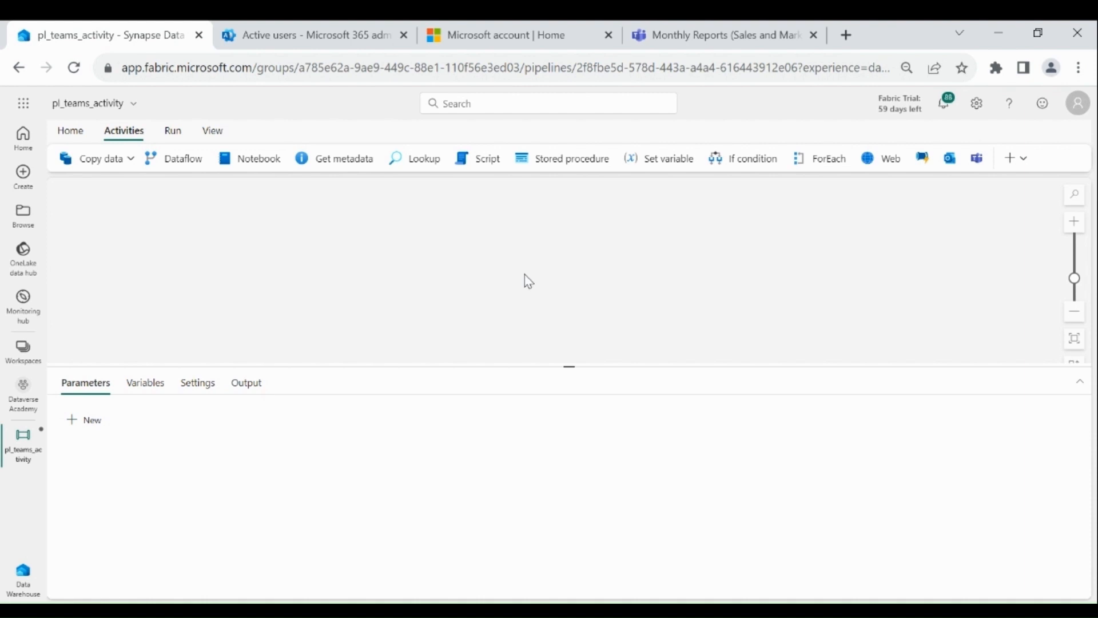
Add a Script activity targeting dataverseacademywarehouse with a NonQuery create-table script for dbo.dummy1
{"action": "left_click", "coordinate": [488, 158]}
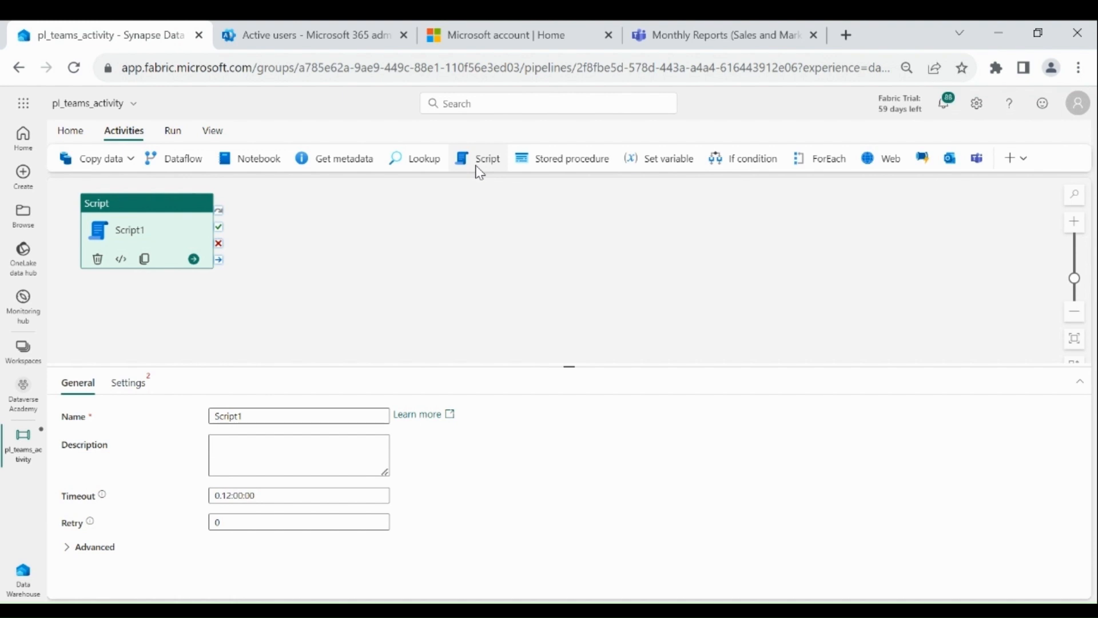
{"action": "left_click", "coordinate": [127, 383]}
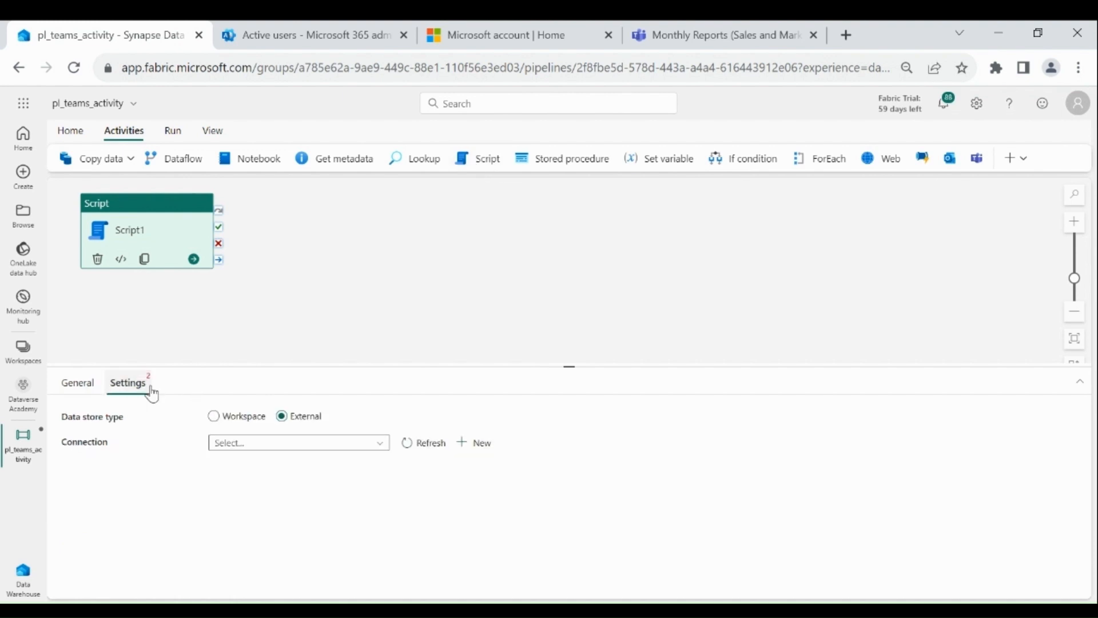
{"action": "left_click", "coordinate": [214, 415]}
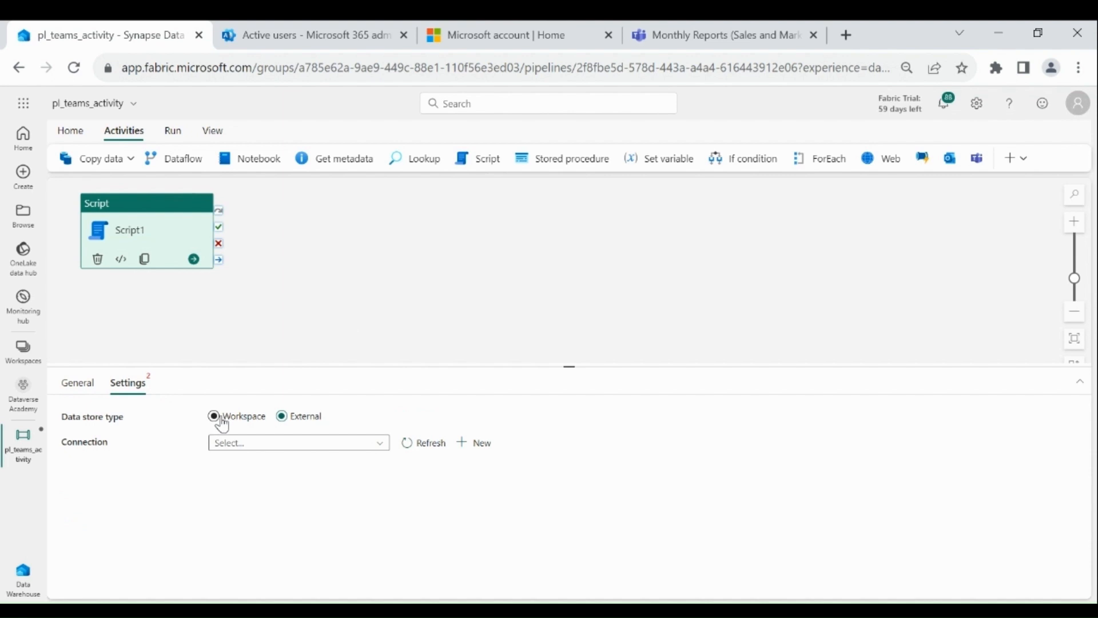
{"action": "left_click", "coordinate": [214, 415]}
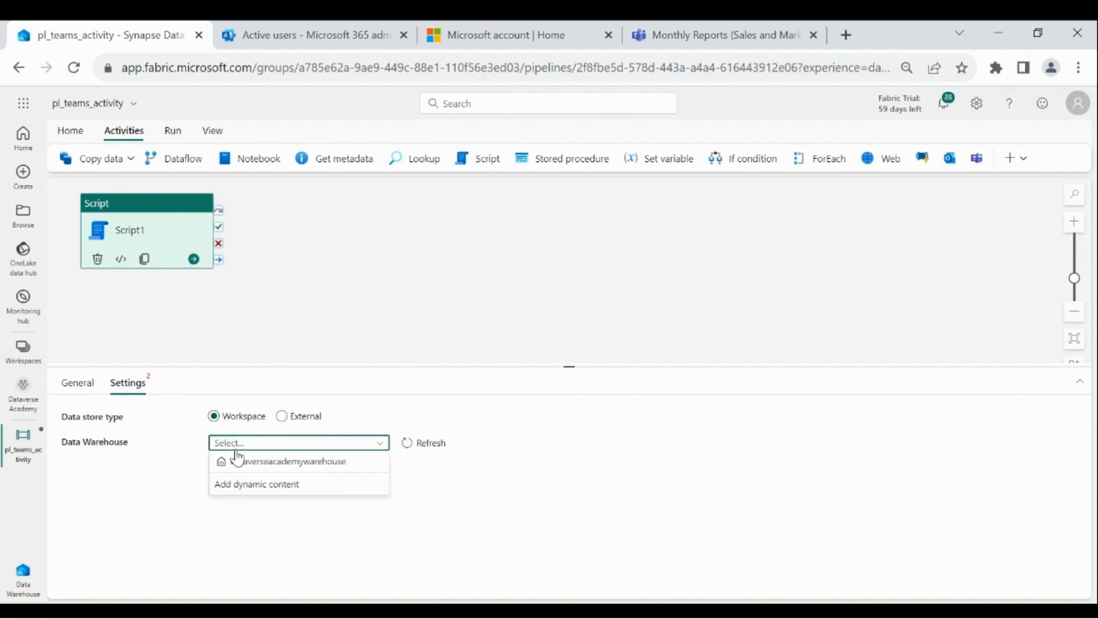
{"action": "left_click", "coordinate": [294, 461]}
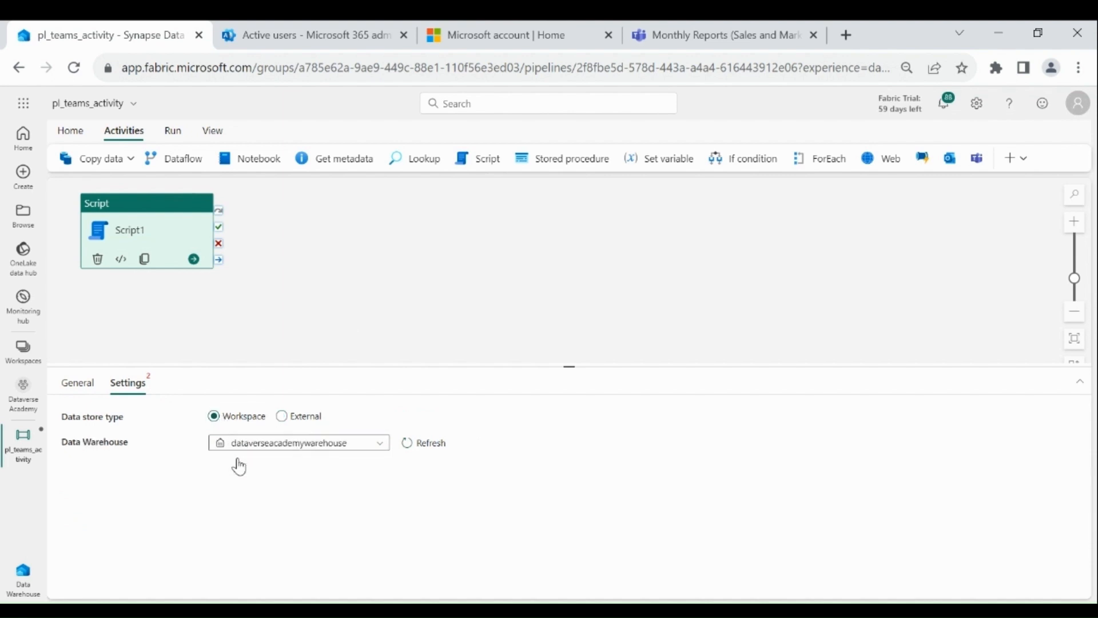
{"action": "left_click", "coordinate": [299, 442]}
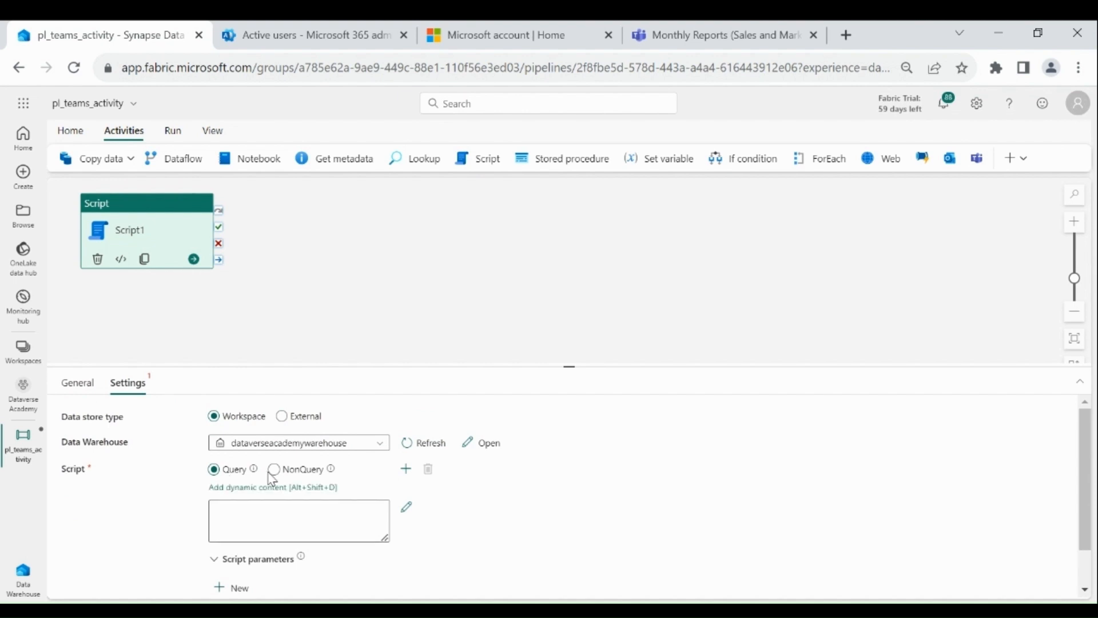
{"action": "left_click", "coordinate": [273, 469]}
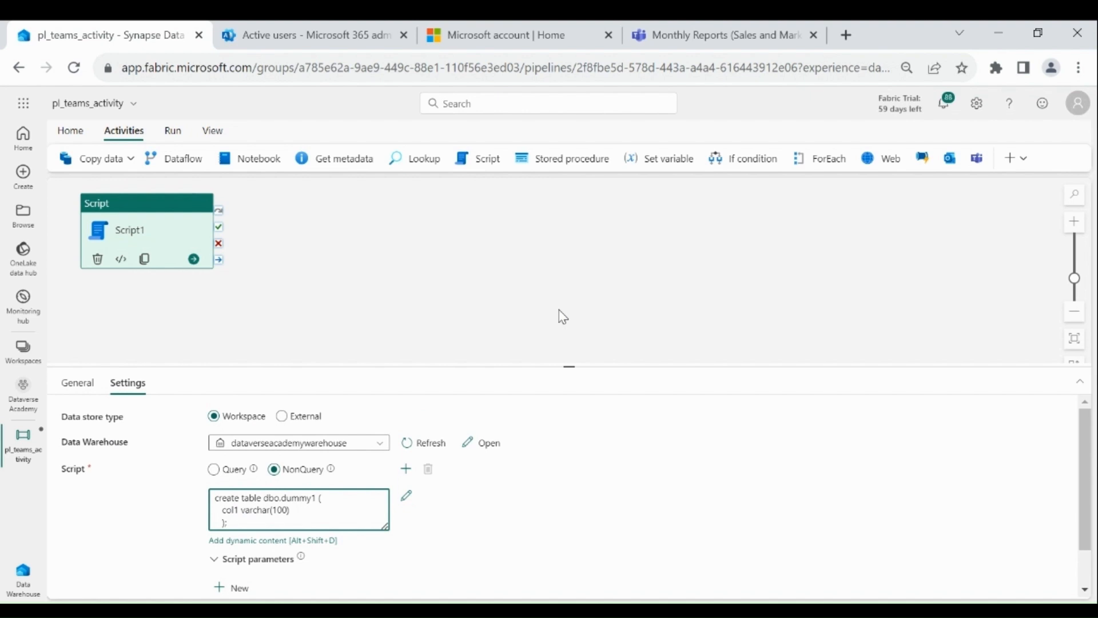
Add a Teams activity running after Script1 succeeds and show its settings asking for sign-in
{"action": "left_click", "coordinate": [976, 158]}
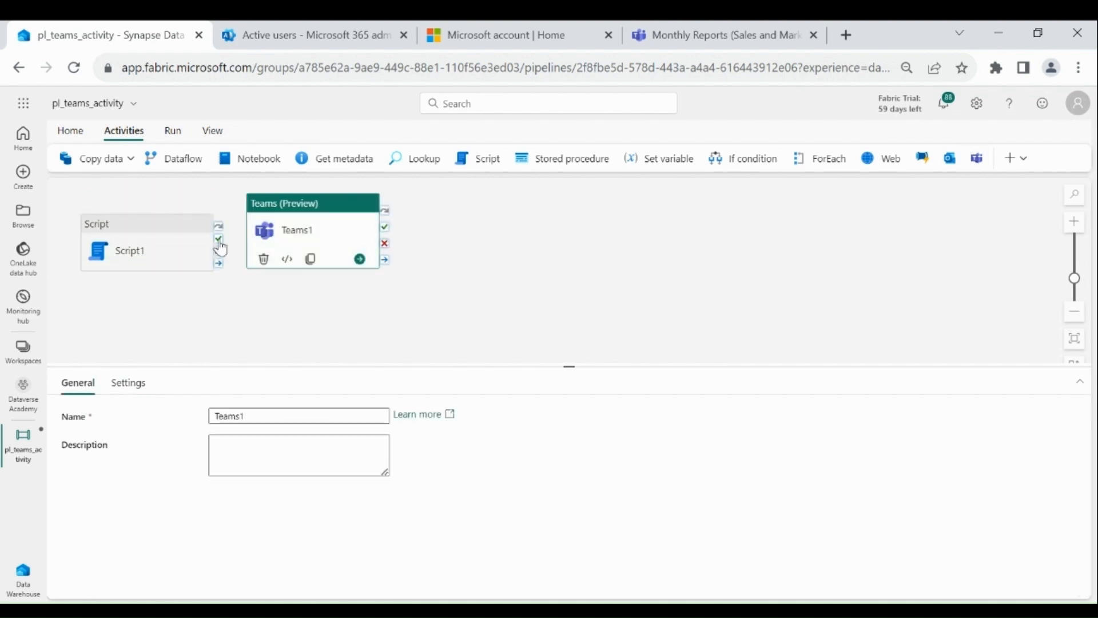
{"action": "left_click", "coordinate": [330, 324]}
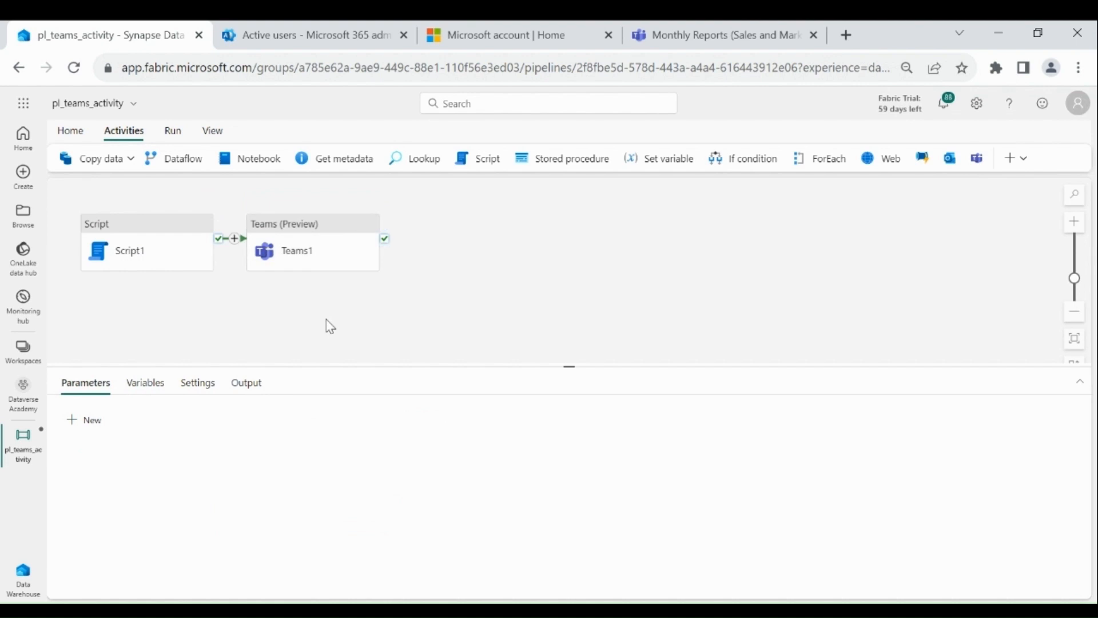
{"action": "left_click", "coordinate": [311, 251]}
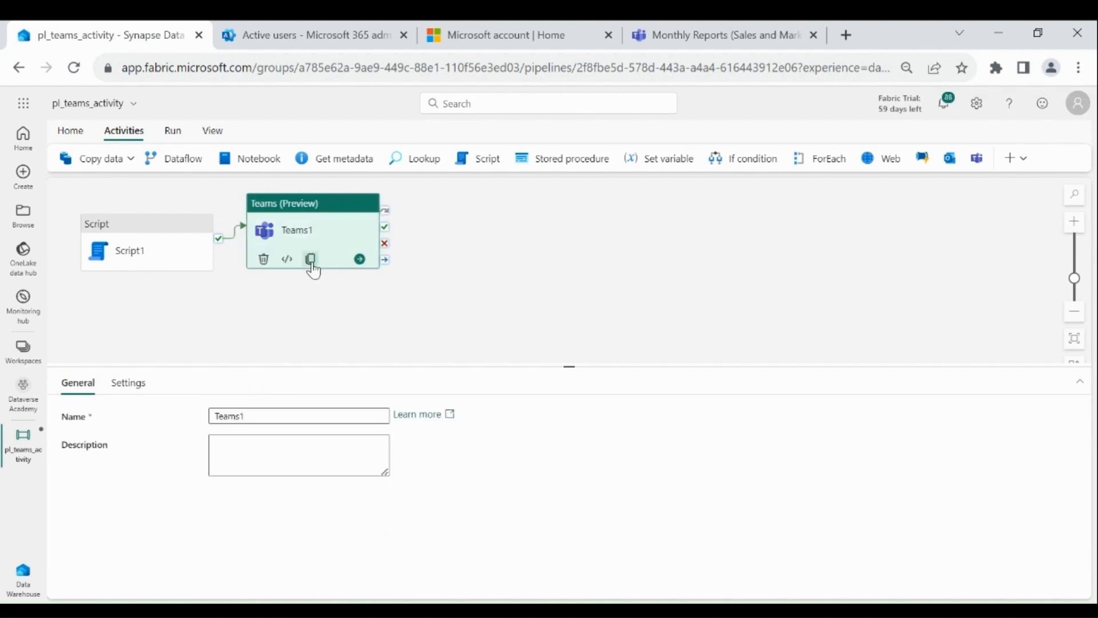
{"action": "left_click", "coordinate": [127, 382]}
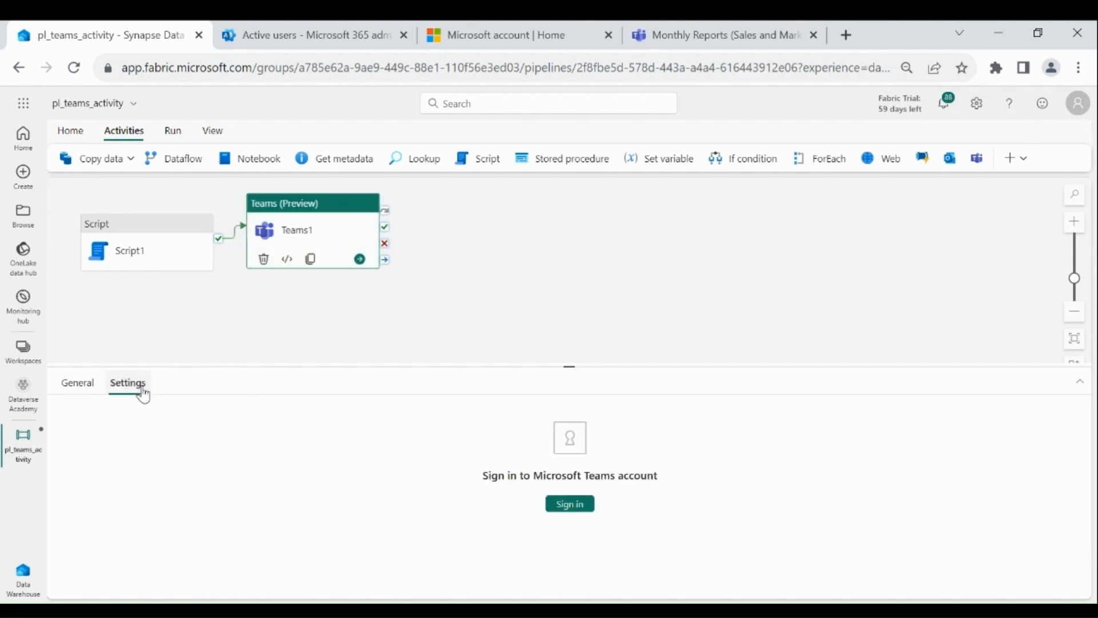
{"action": "mouse_move", "coordinate": [241, 431]}
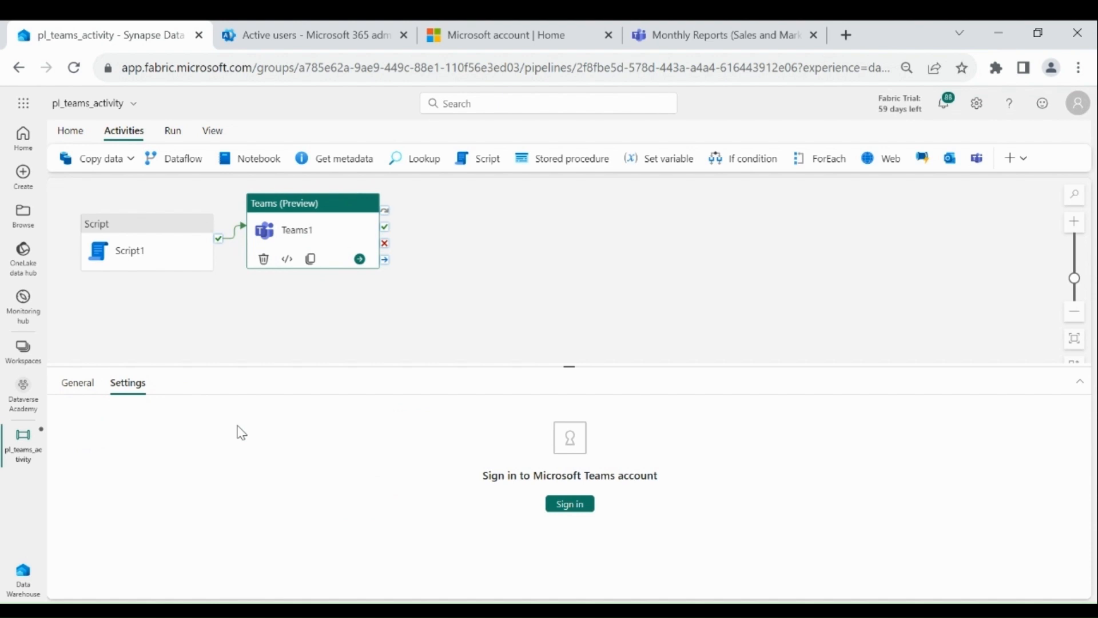
{"action": "mouse_move", "coordinate": [570, 503]}
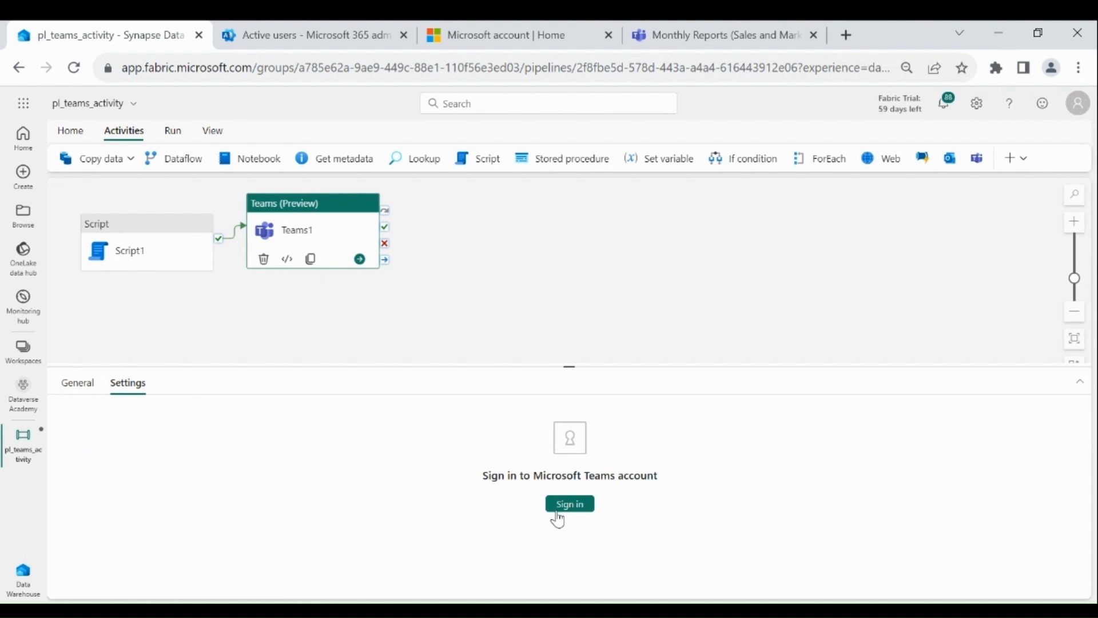
Sign Teams1 in and set it to post to a channel in the Sales and Marketing team
{"action": "left_click", "coordinate": [568, 503]}
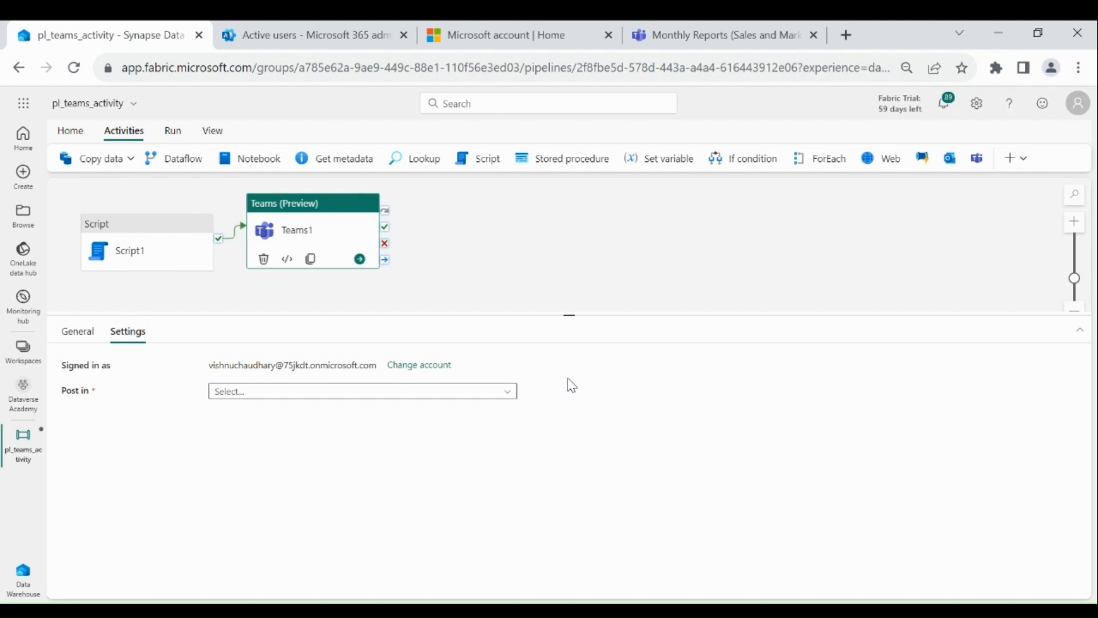
{"action": "mouse_move", "coordinate": [469, 392]}
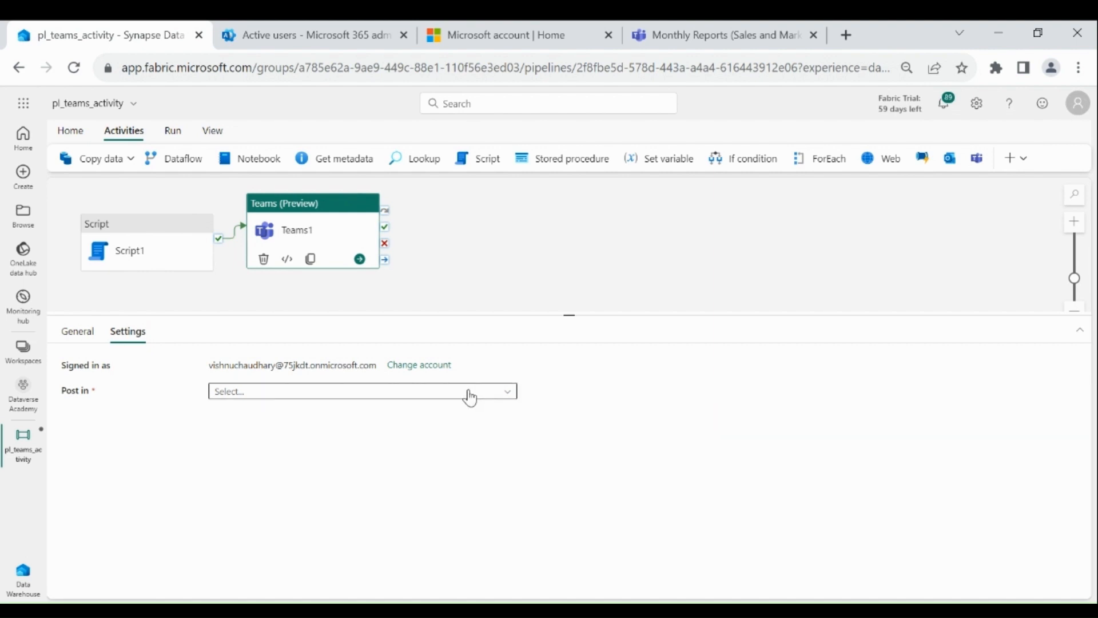
{"action": "left_click", "coordinate": [357, 392]}
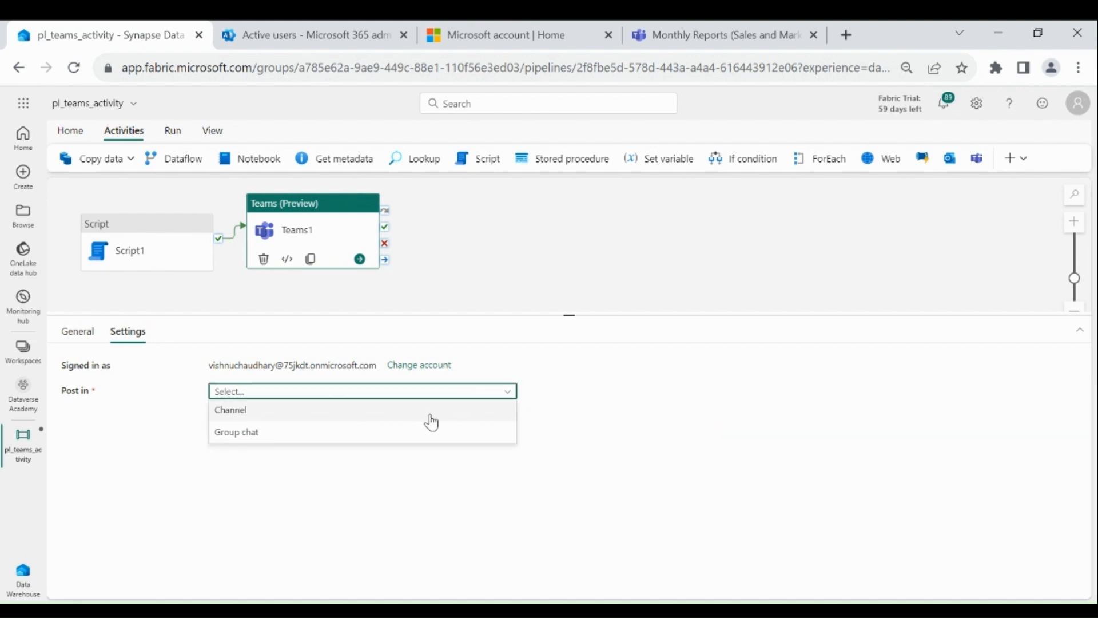
{"action": "left_click", "coordinate": [231, 409]}
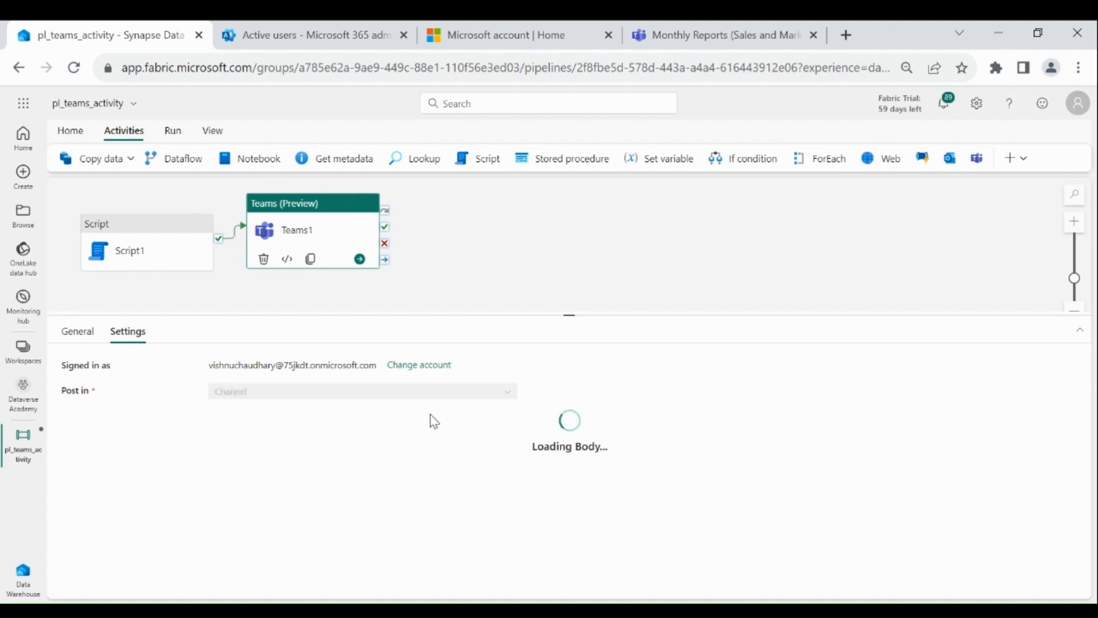
{"action": "left_click", "coordinate": [361, 417]}
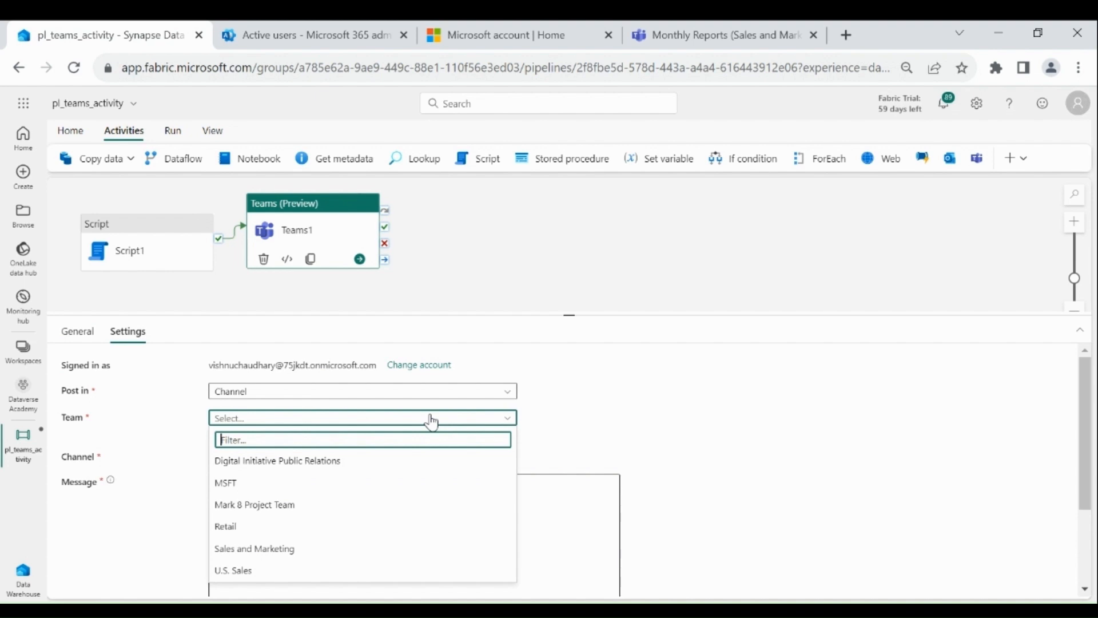
{"action": "mouse_move", "coordinate": [297, 551]}
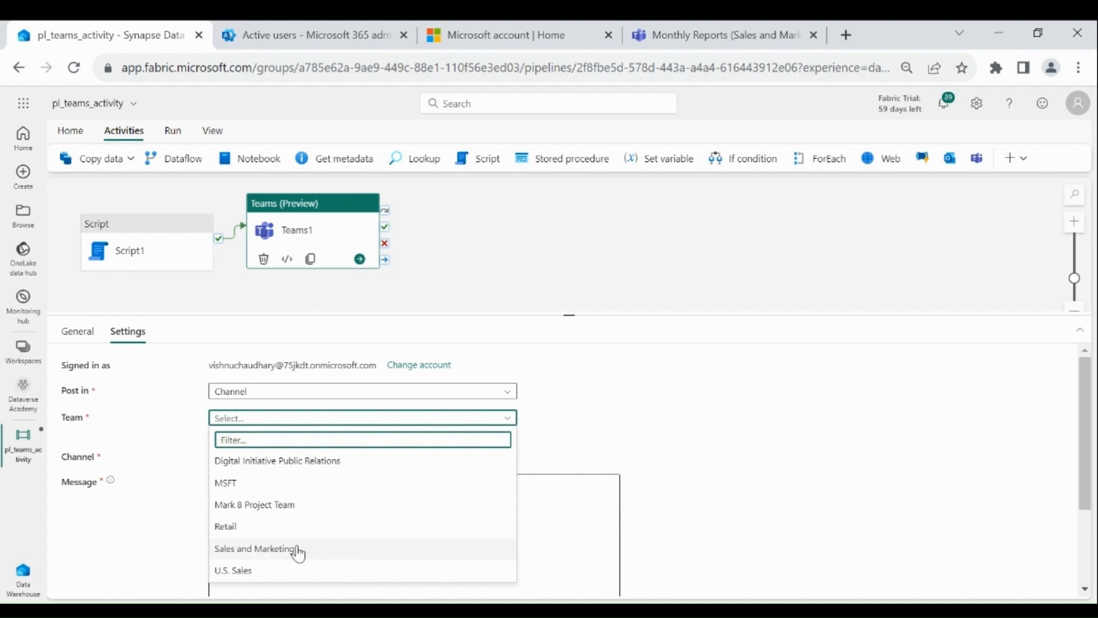
{"action": "mouse_move", "coordinate": [294, 548]}
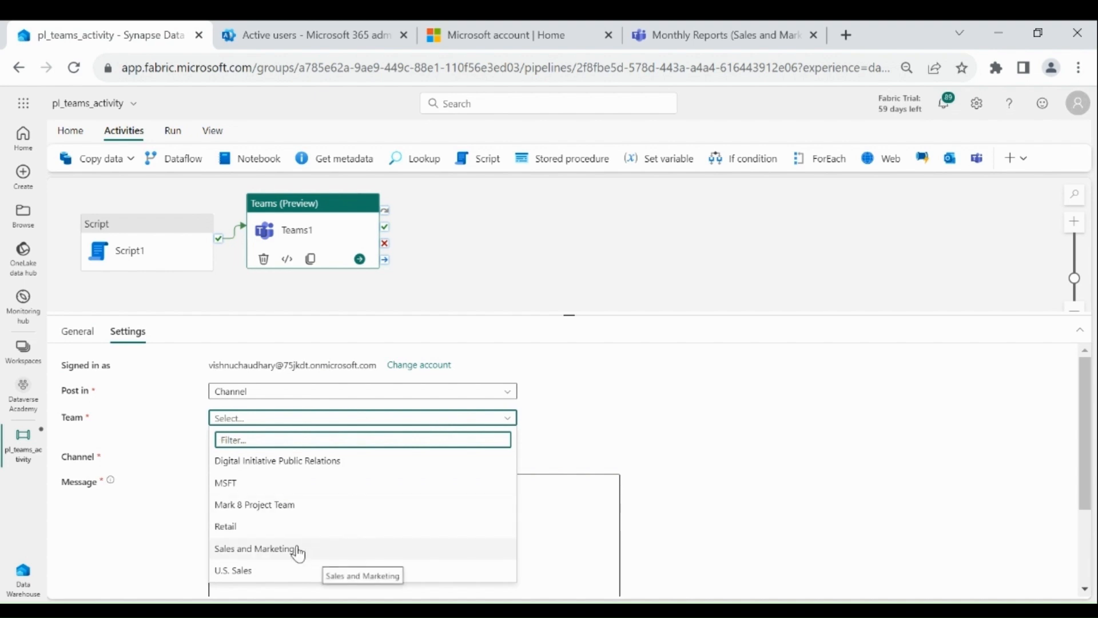
{"action": "left_click", "coordinate": [254, 548]}
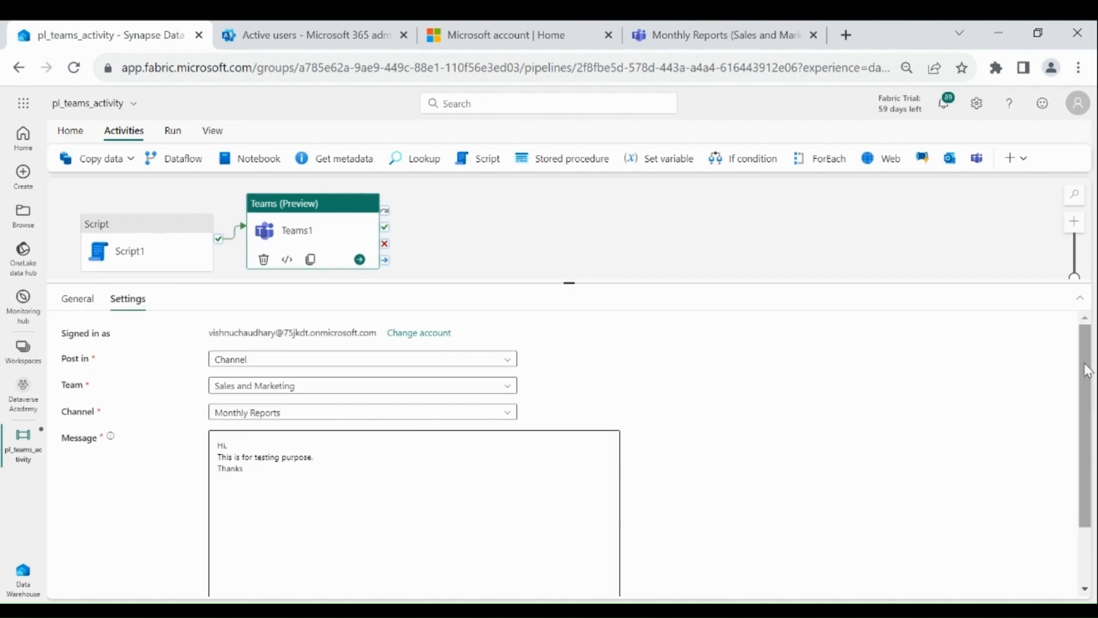
Pick the Monthly Reports channel and enter the test message with subject 'Testing'
{"action": "scroll", "scroll_direction": "down", "scroll_amount": 3}
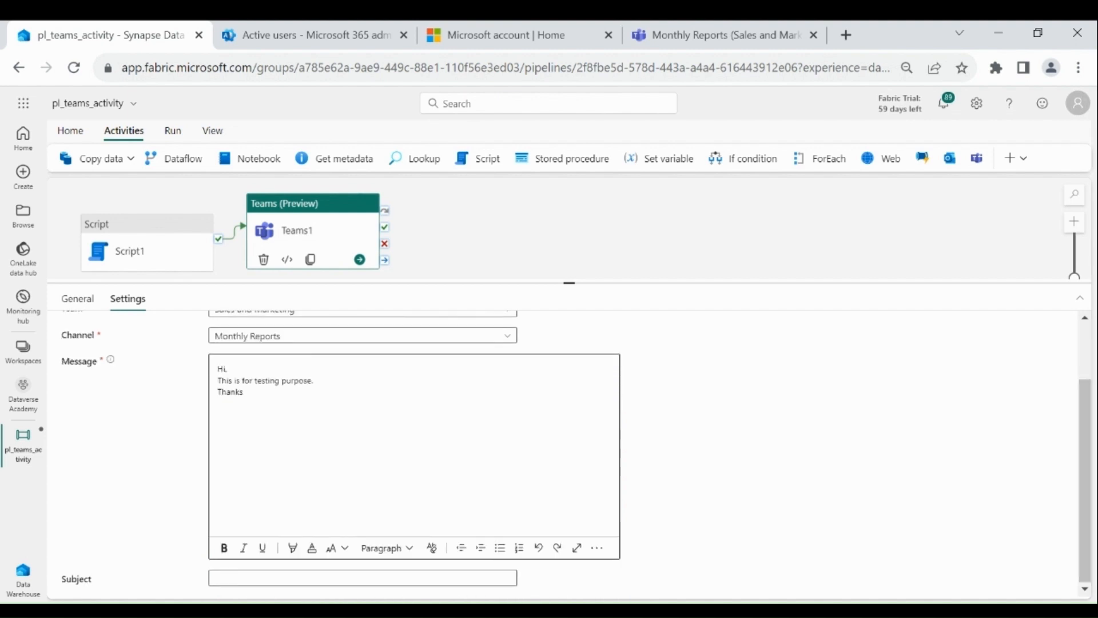
{"action": "type", "text": "Testing"}
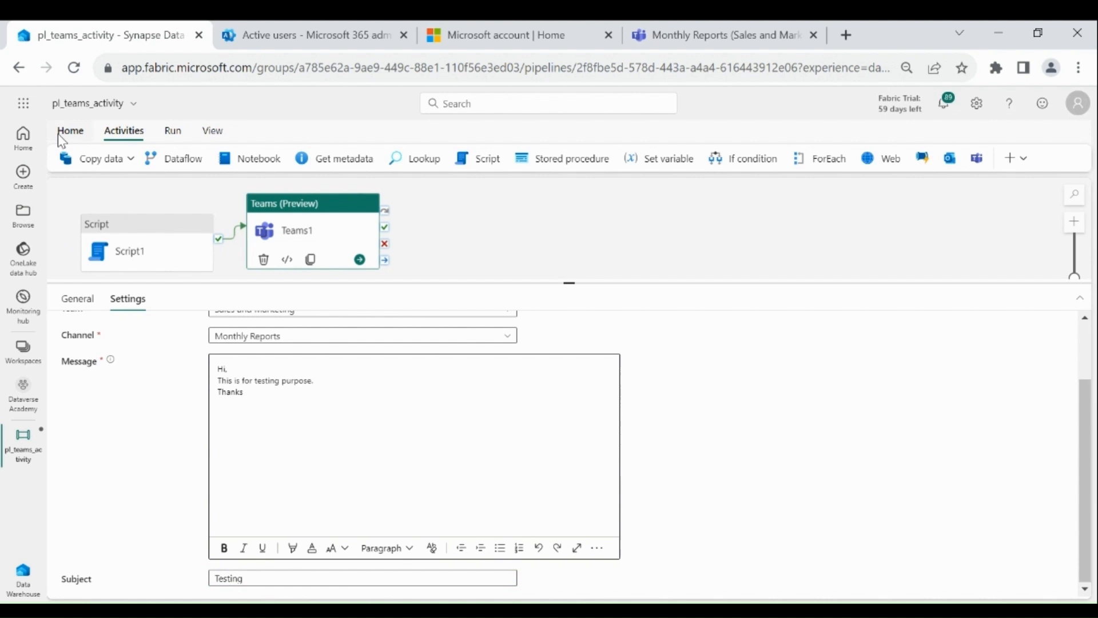
Save and run the pipeline until Script1 and Teams1 succeed, then switch to Teams
{"action": "left_click", "coordinate": [70, 131]}
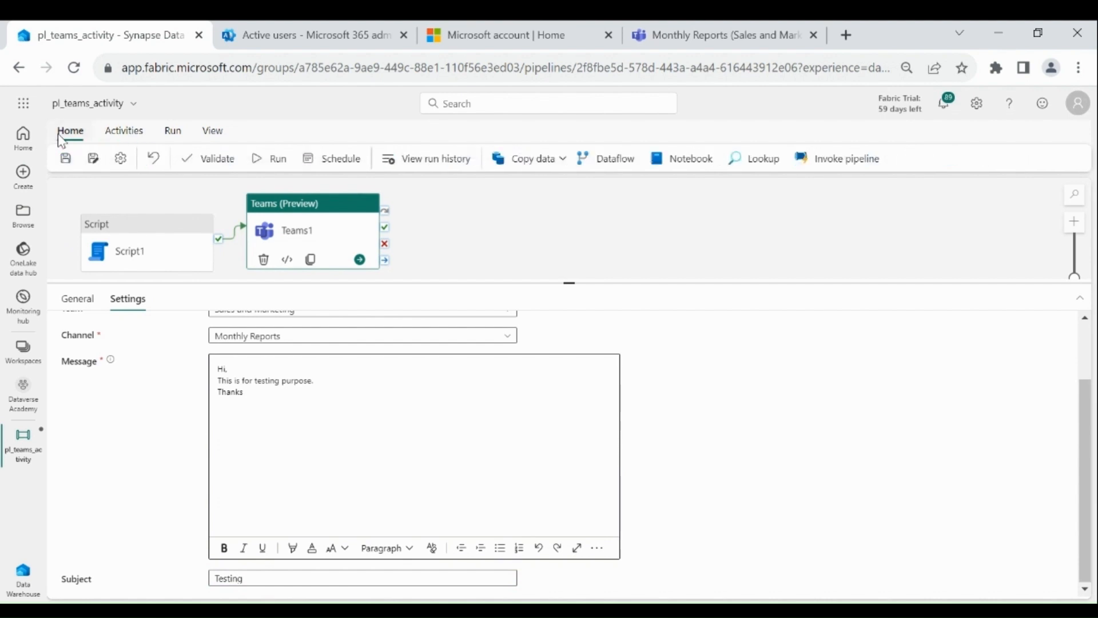
{"action": "left_click", "coordinate": [65, 158]}
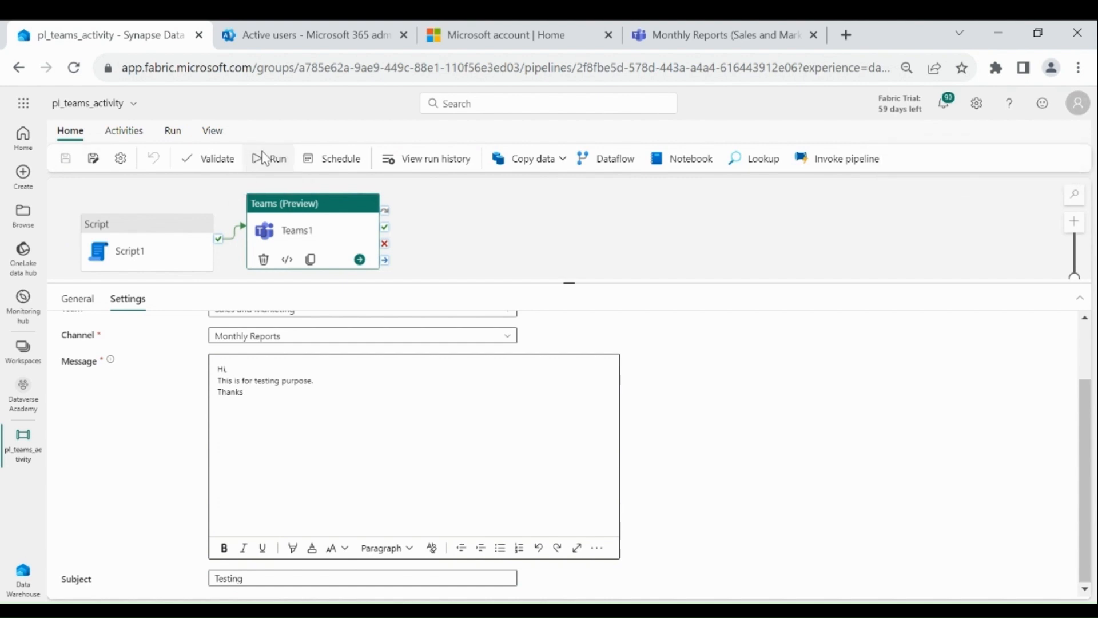
{"action": "left_click", "coordinate": [270, 158]}
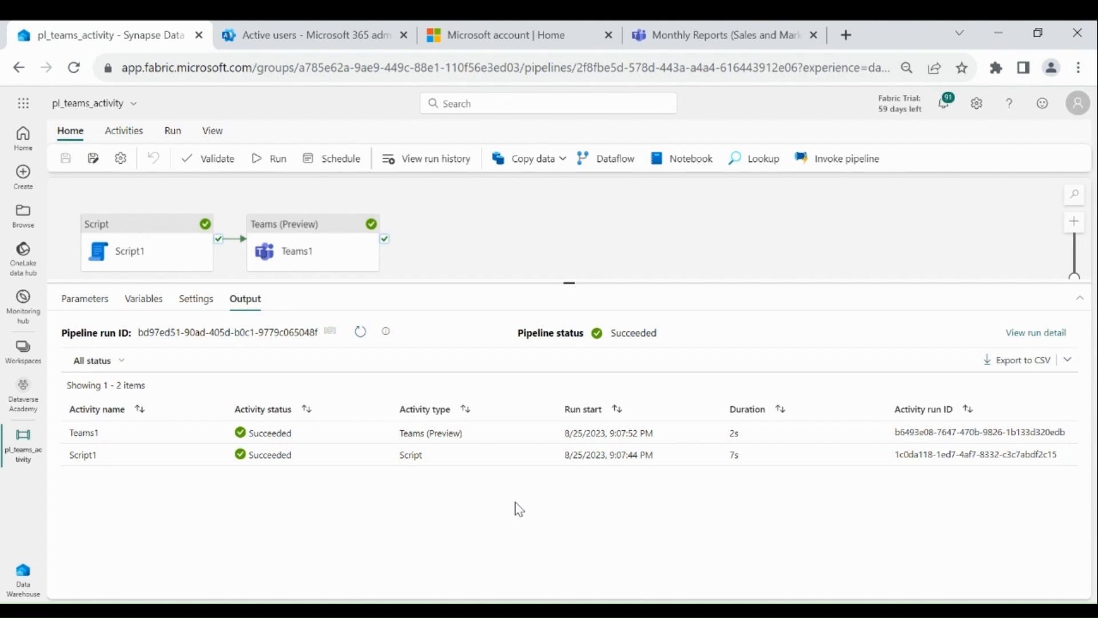
{"action": "left_click", "coordinate": [722, 35]}
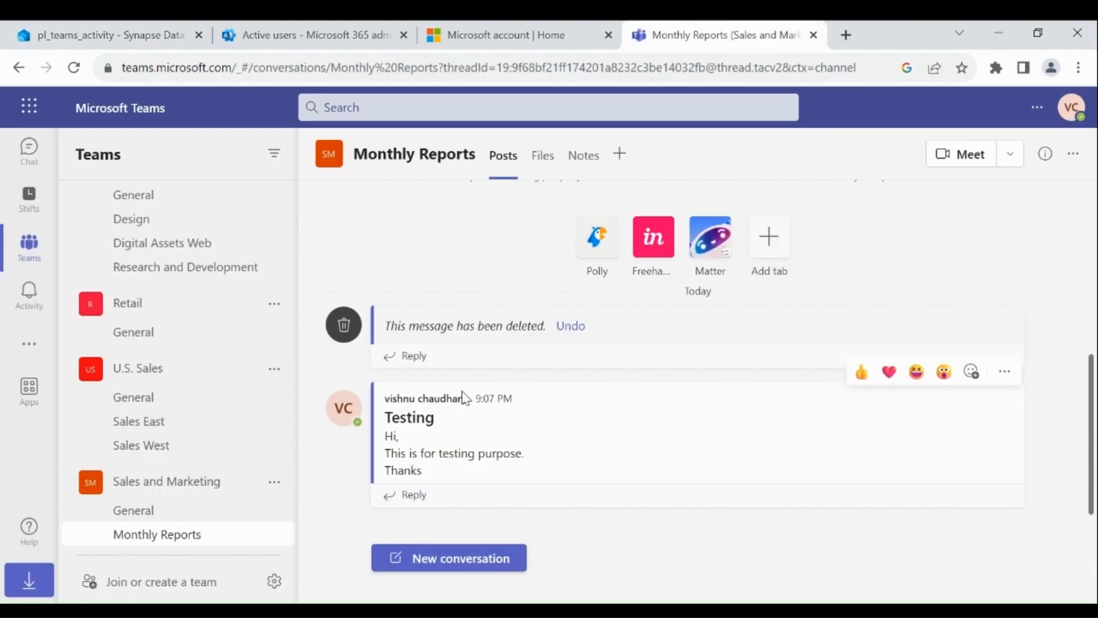
Confirm the Testing post in Monthly Reports and return to the Fabric pipeline
{"action": "left_click", "coordinate": [106, 35]}
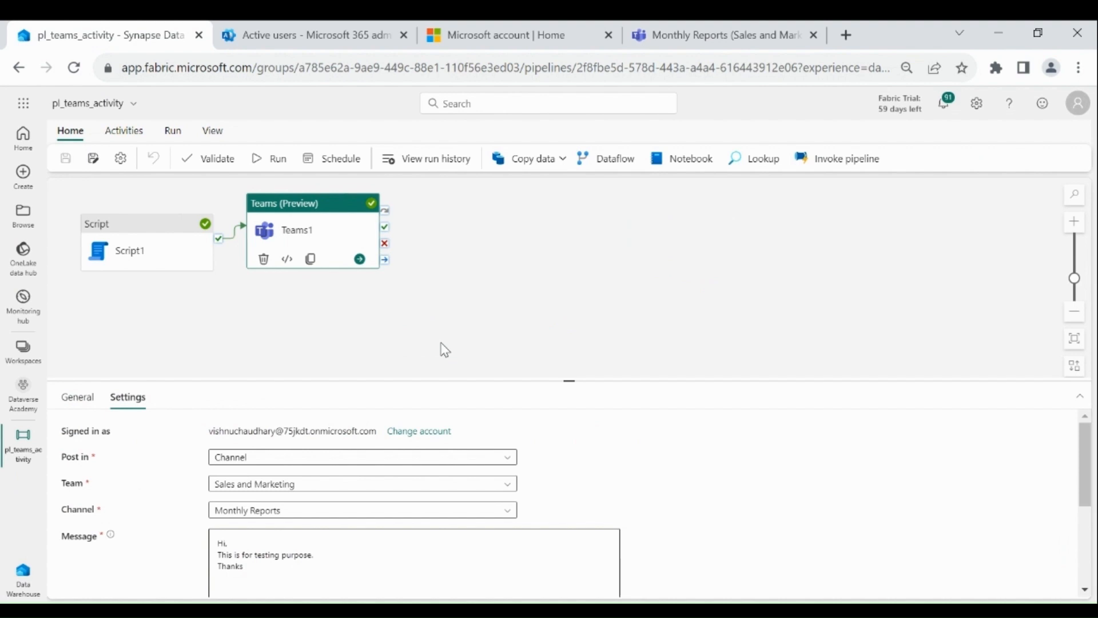